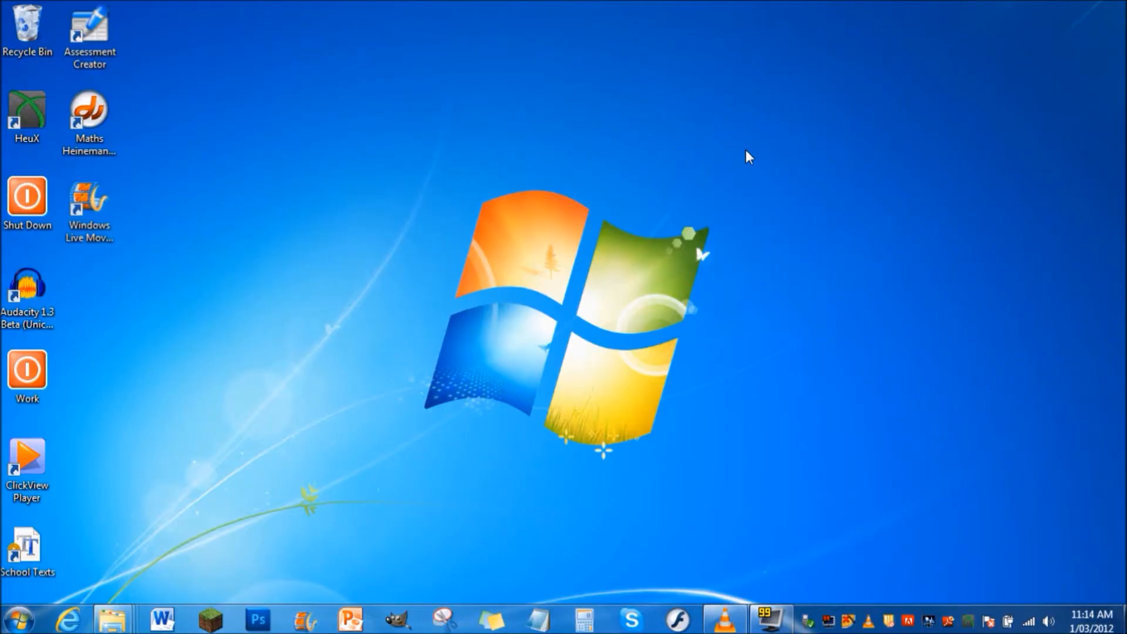
pyautogui.moveTo(758, 393)
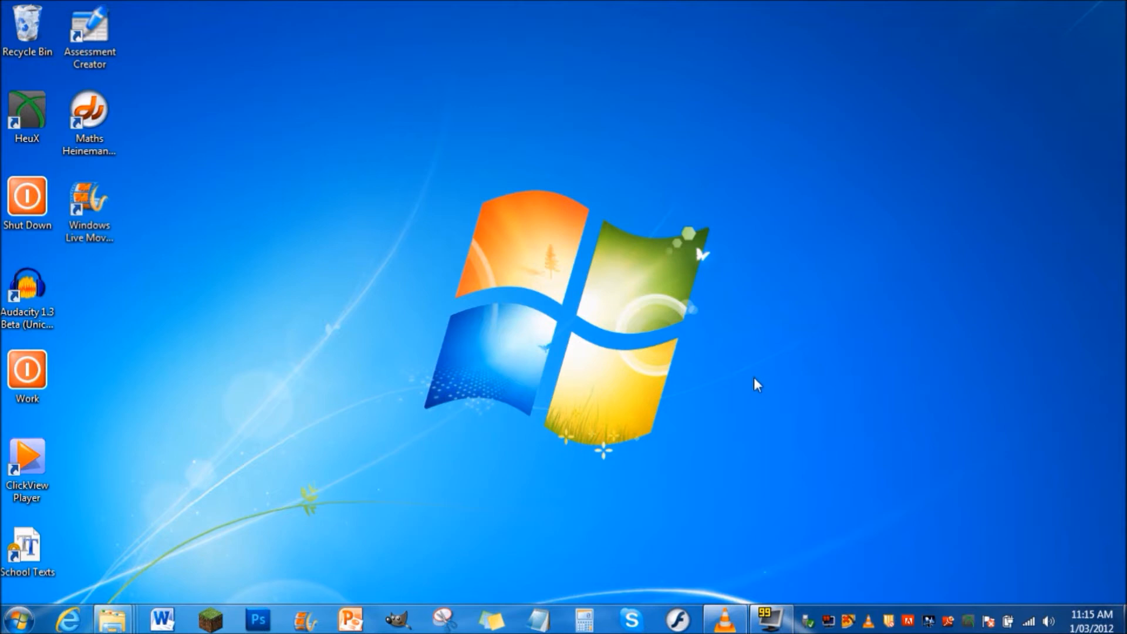
pyautogui.moveTo(479, 438)
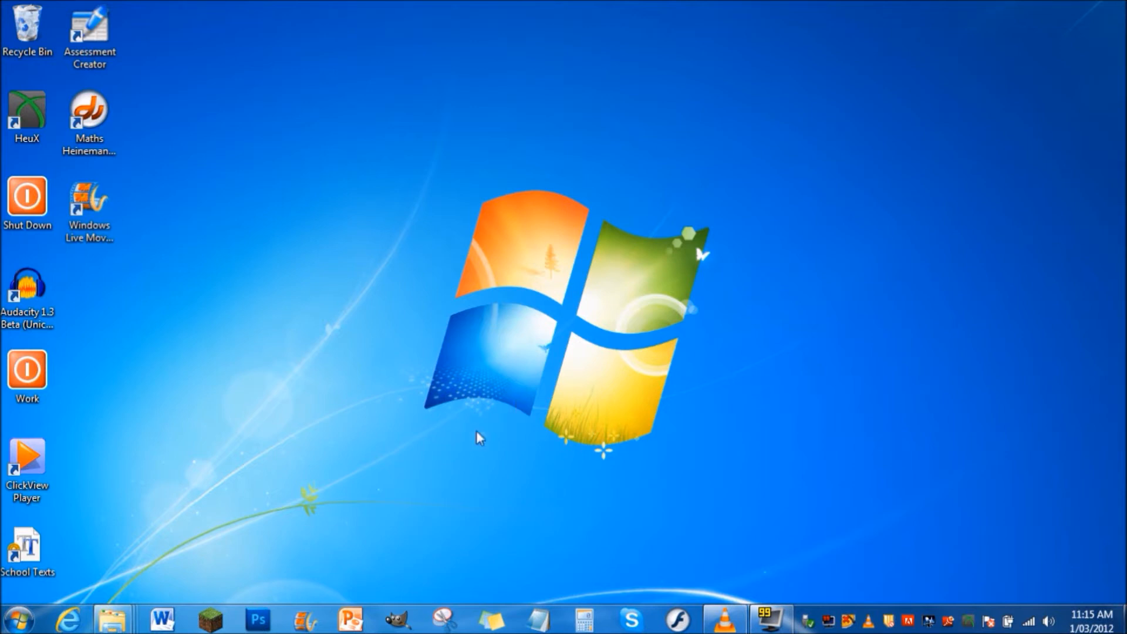
pyautogui.moveTo(68, 618)
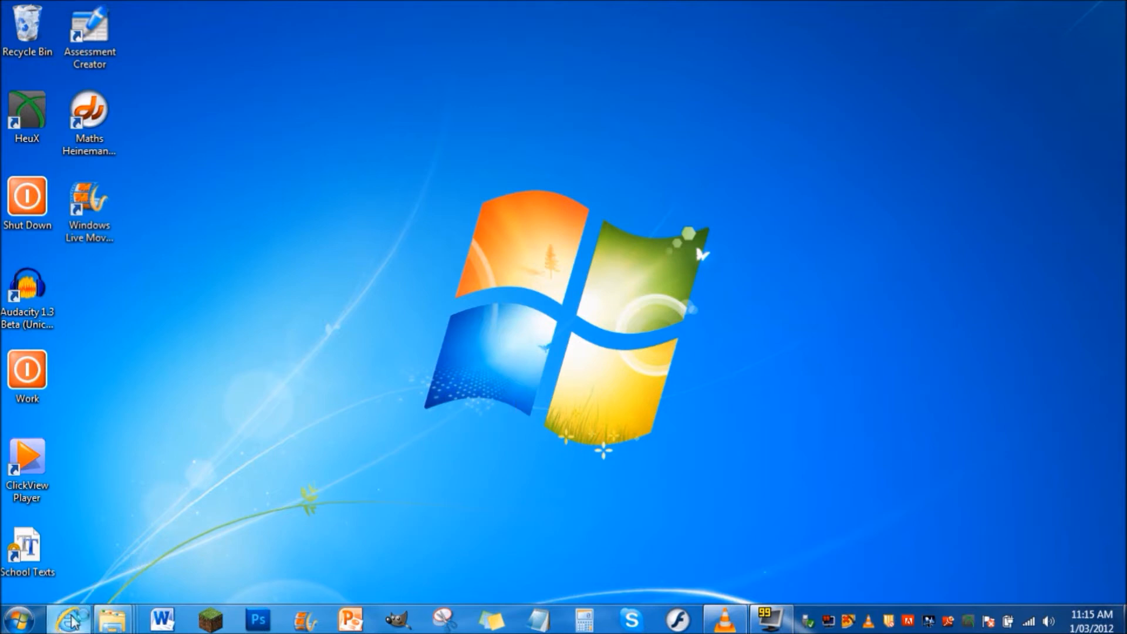
pyautogui.click(68, 618)
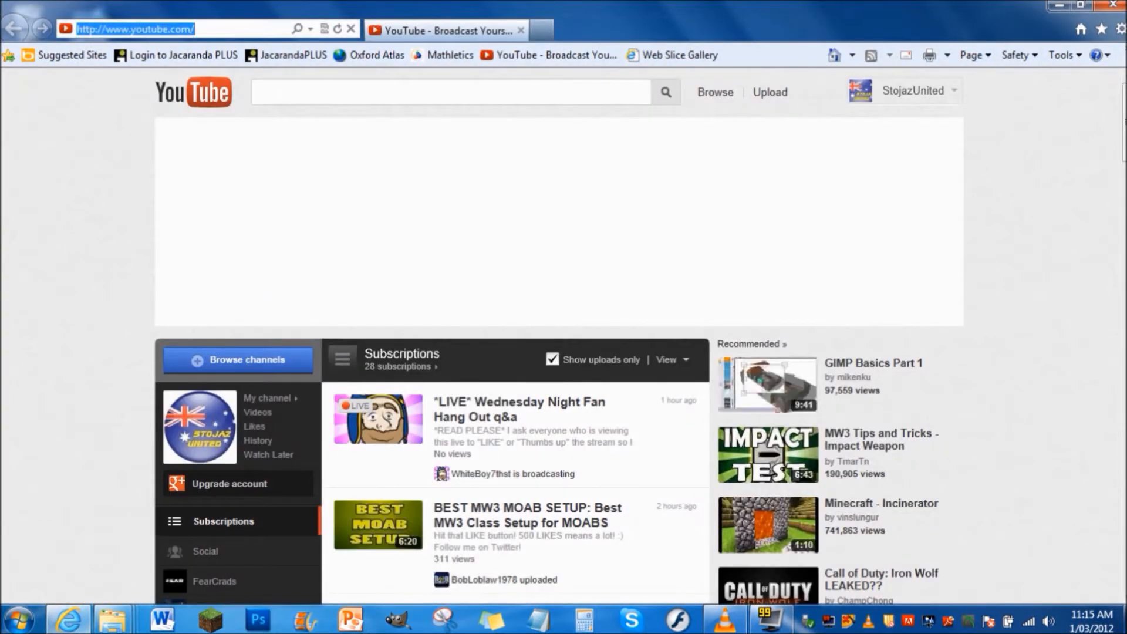
pyautogui.write('www.')
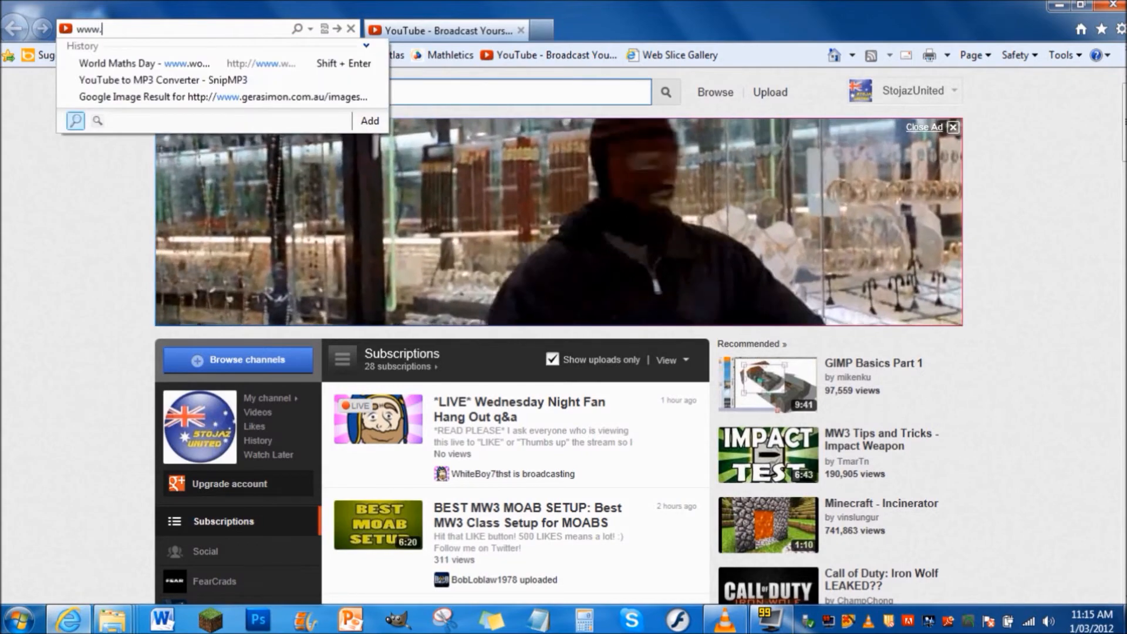
pyautogui.write('dafont.com/')
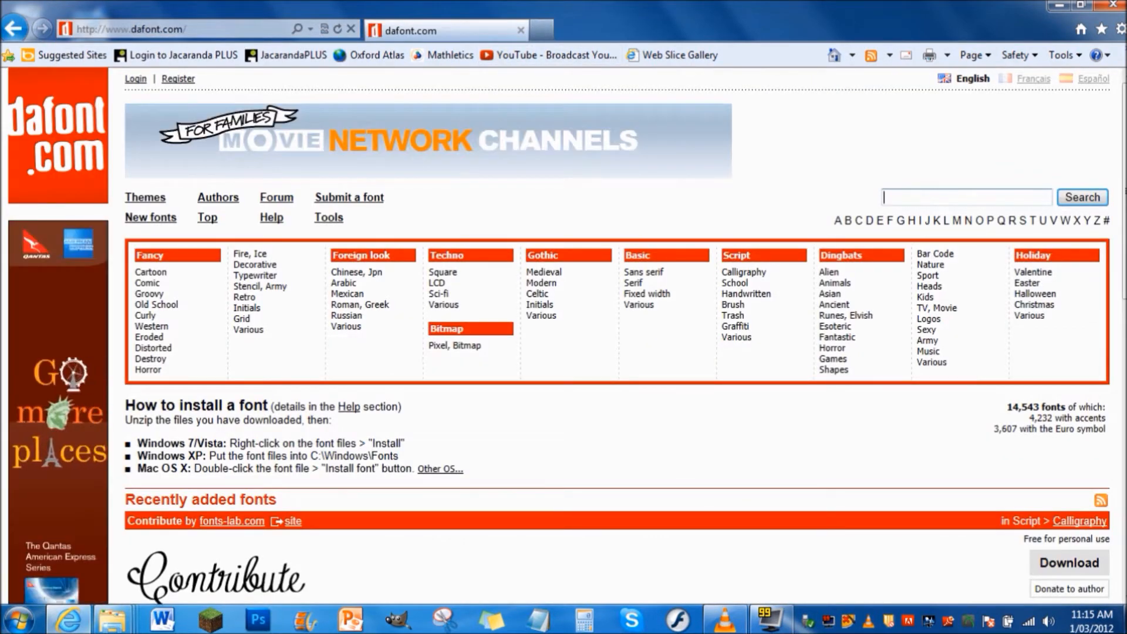
pyautogui.write('blade r')
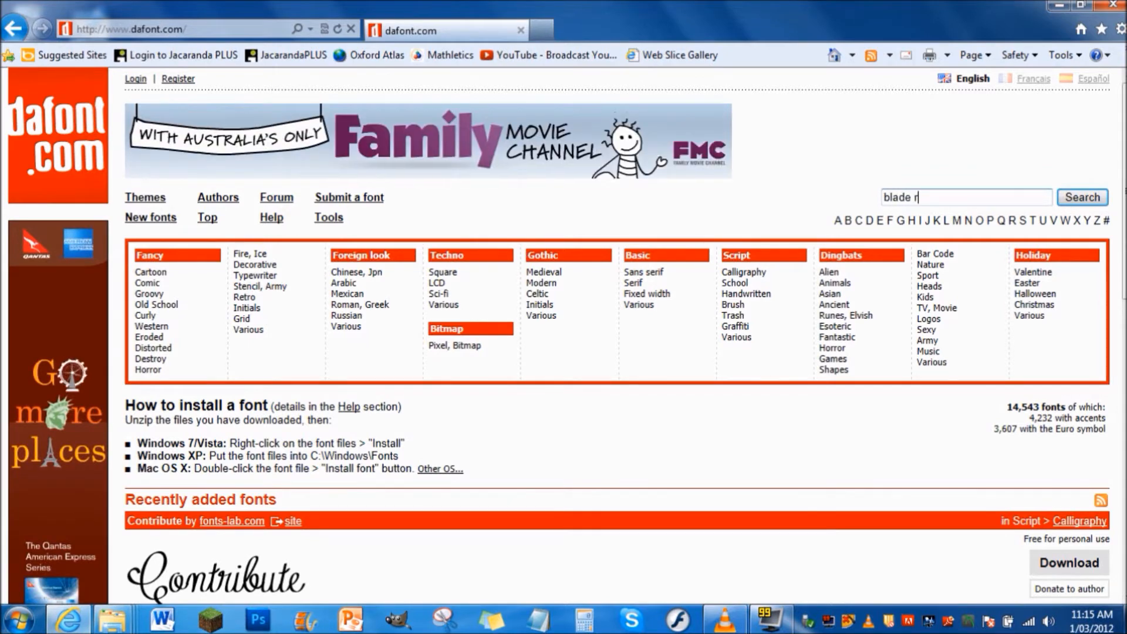
pyautogui.write('unner')
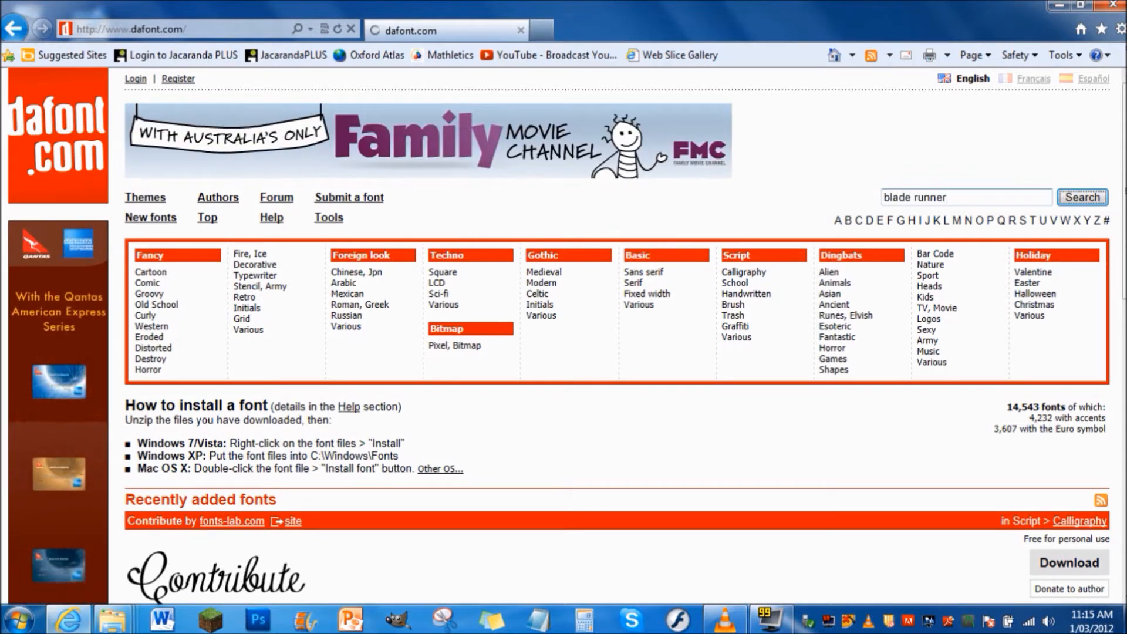
# Step: Search dafont for blade runner and find the Blade Runner result
pyautogui.click(1082, 197)
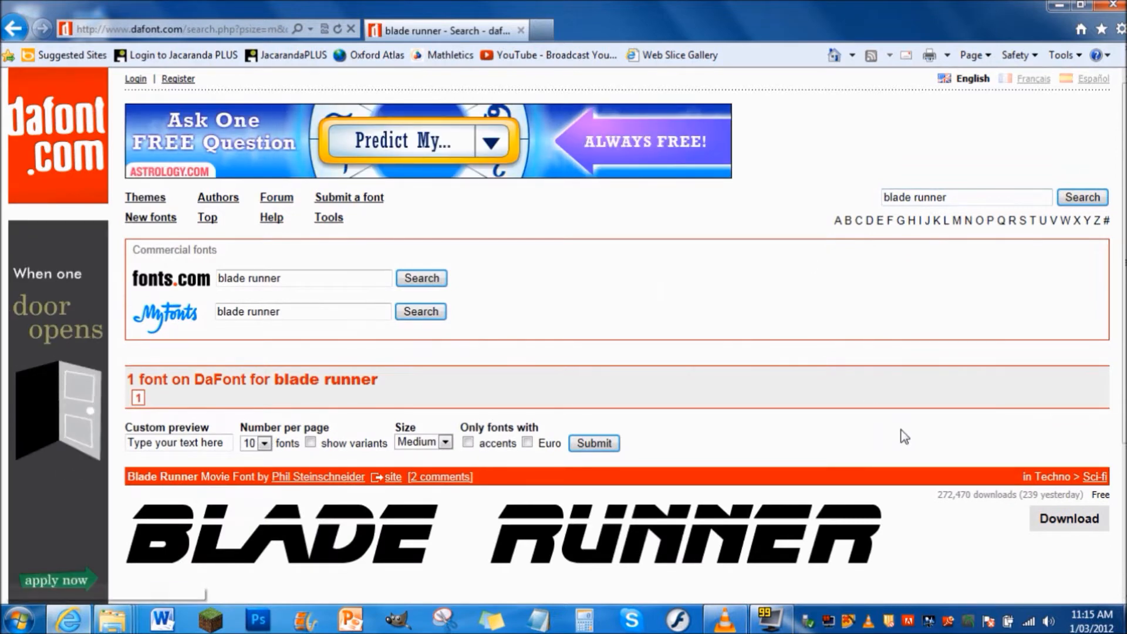
pyautogui.scroll(-3)
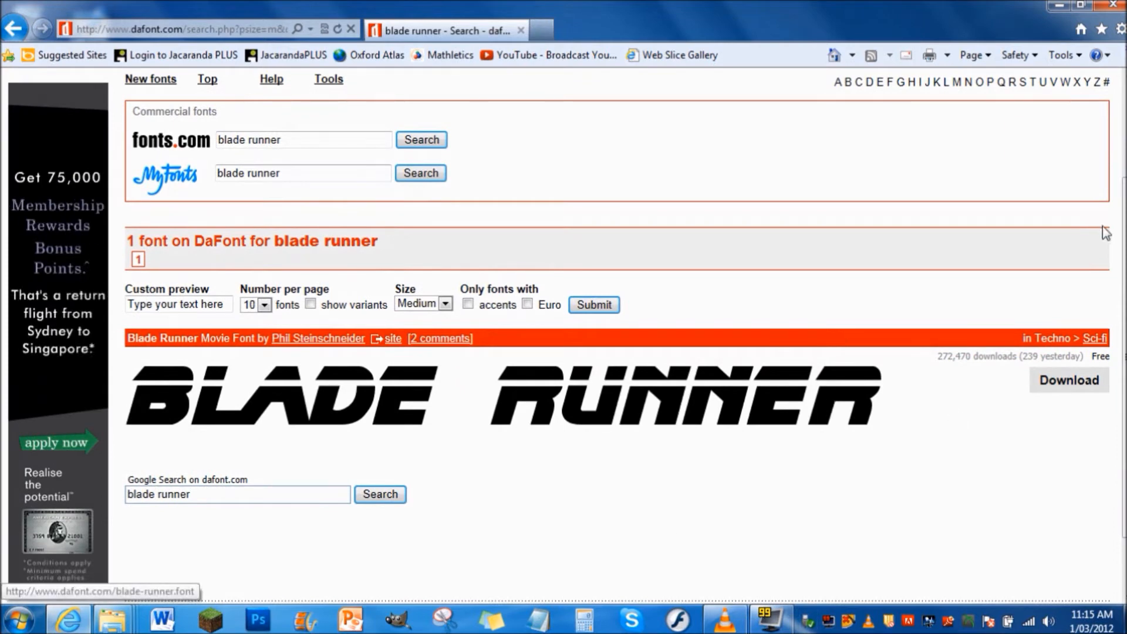
pyautogui.scroll(3)
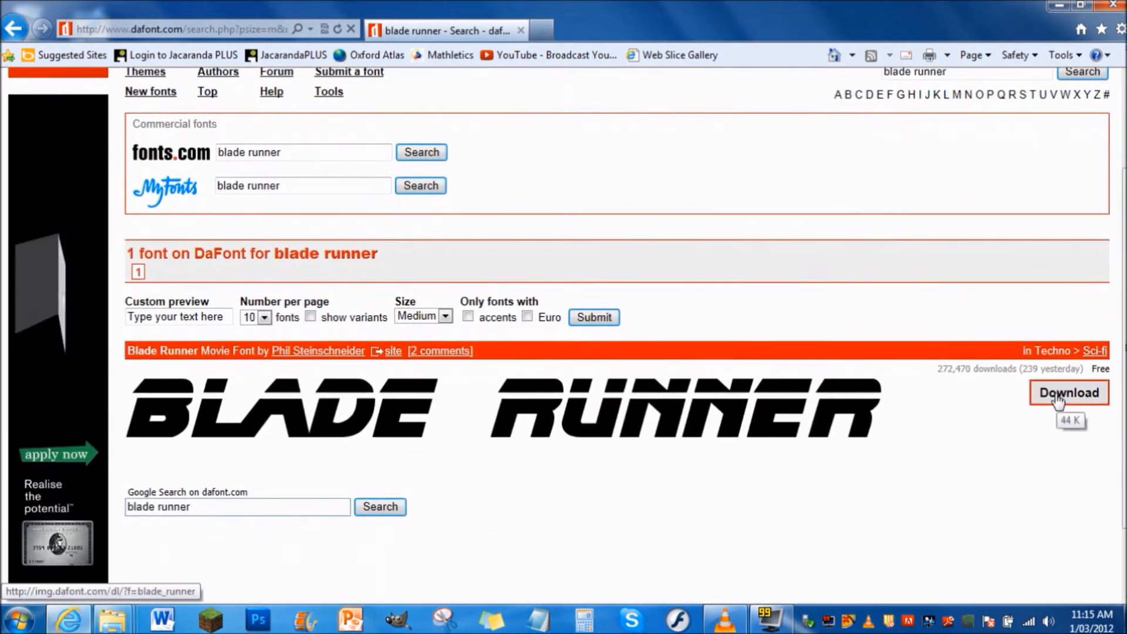
# Step: Download the Blade Runner font zip and save it to the Desktop
pyautogui.click(1069, 393)
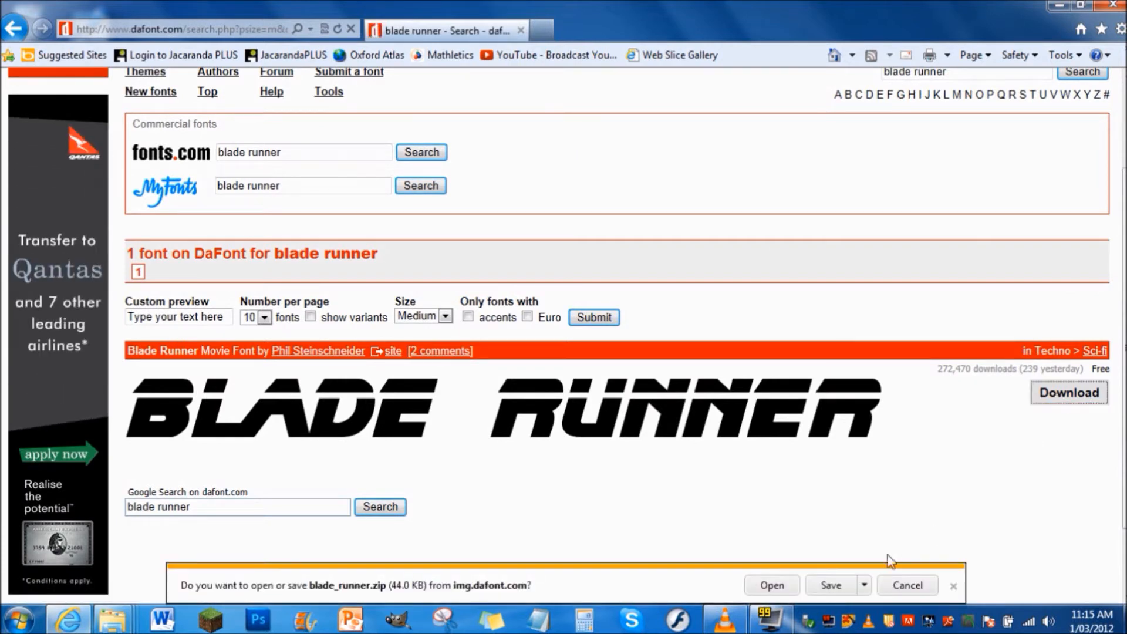
pyautogui.click(863, 585)
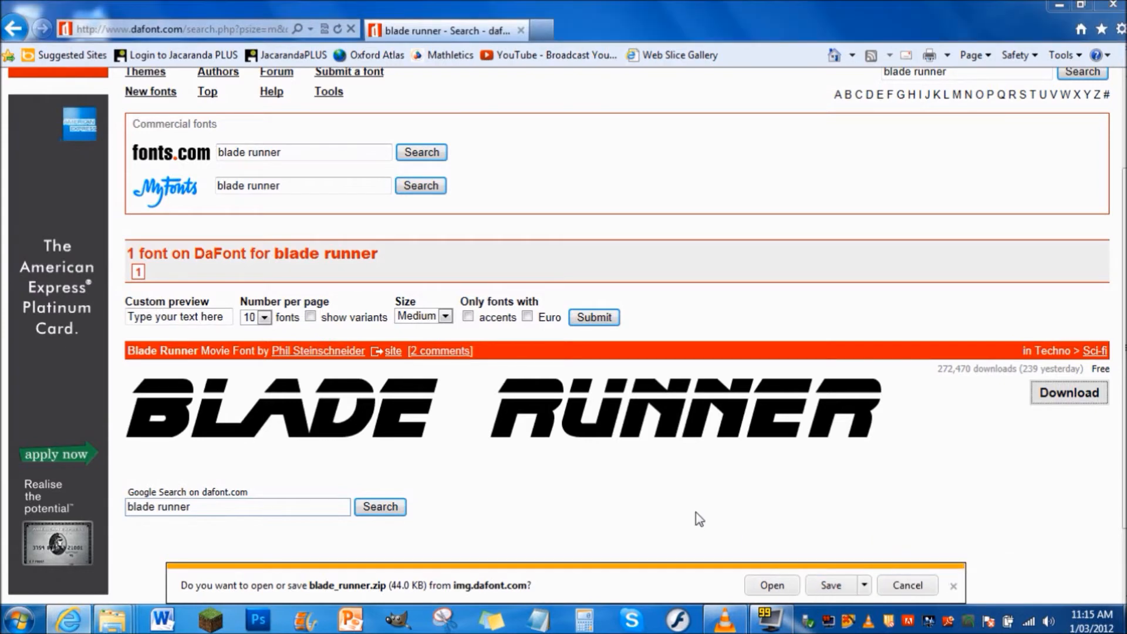
pyautogui.click(830, 585)
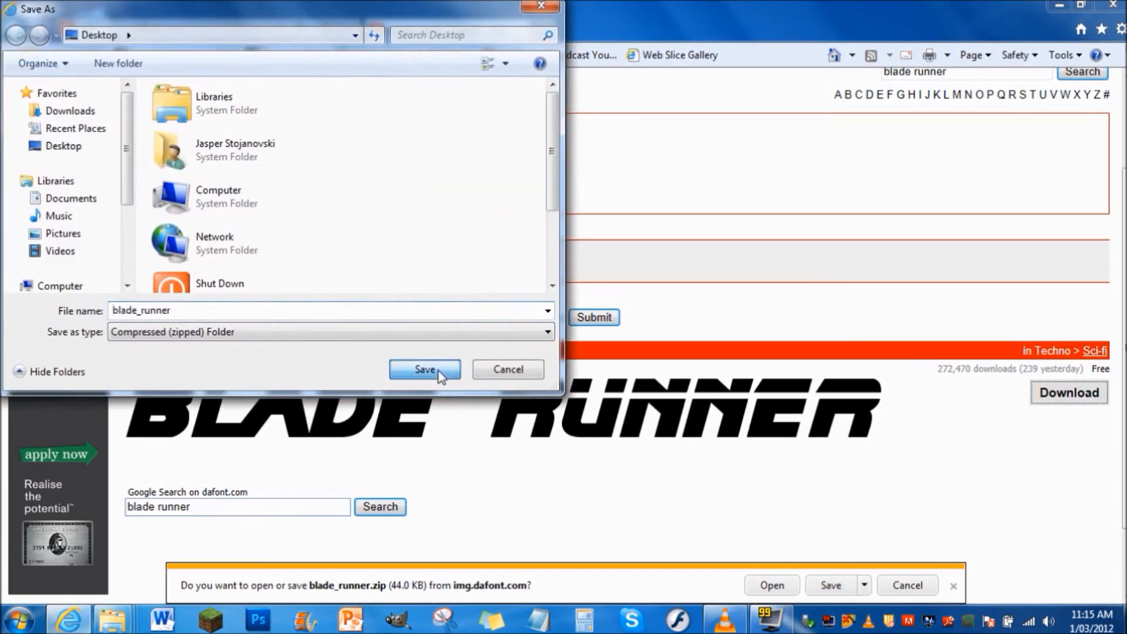
pyautogui.click(424, 369)
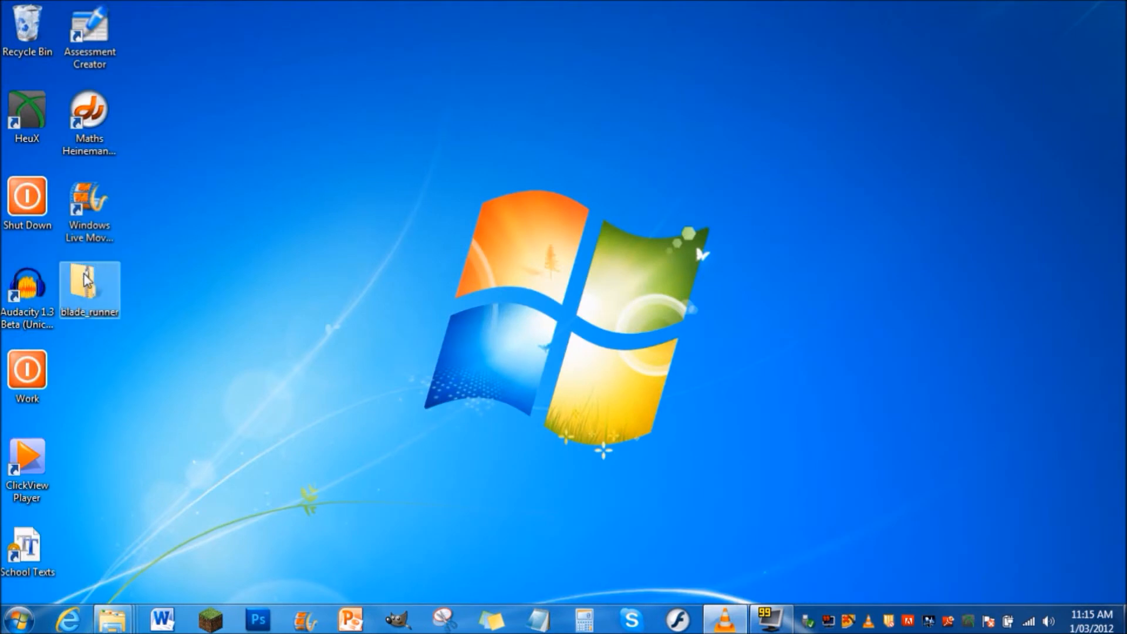
# Step: Extract all files from the blade_runner zip into a blade_runner folder
pyautogui.rightClick(89, 288)
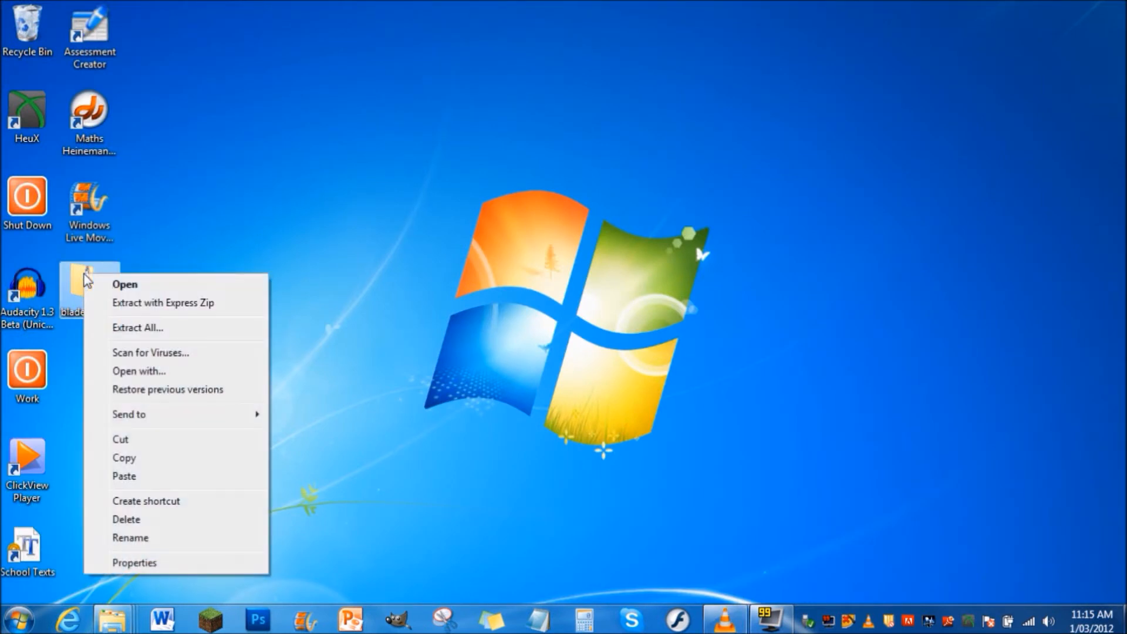
pyautogui.click(138, 327)
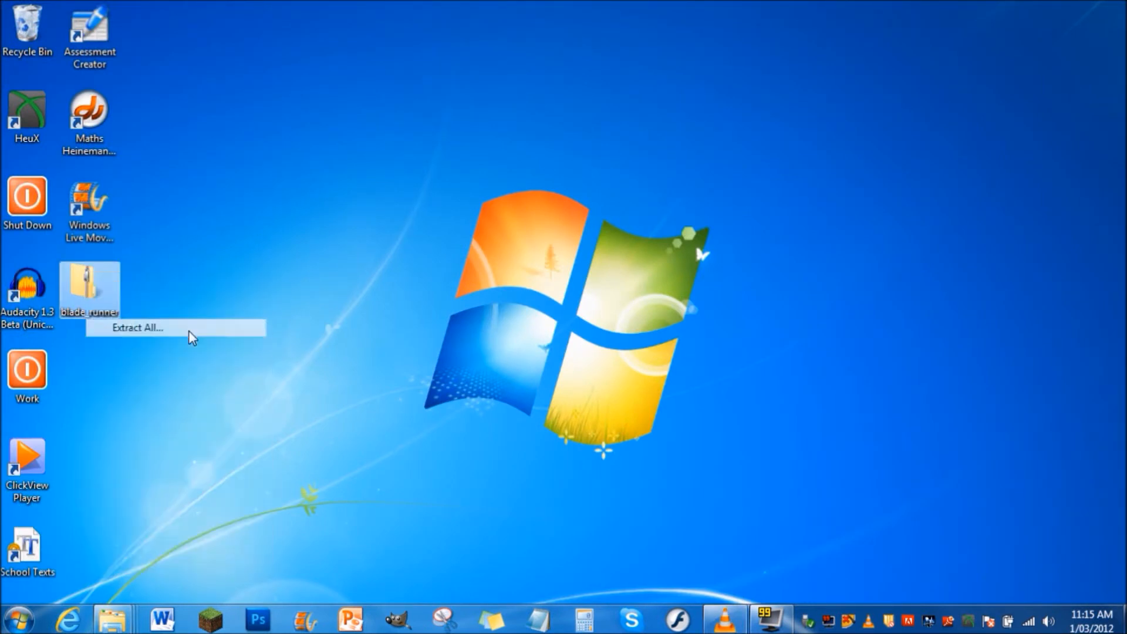
pyautogui.click(135, 327)
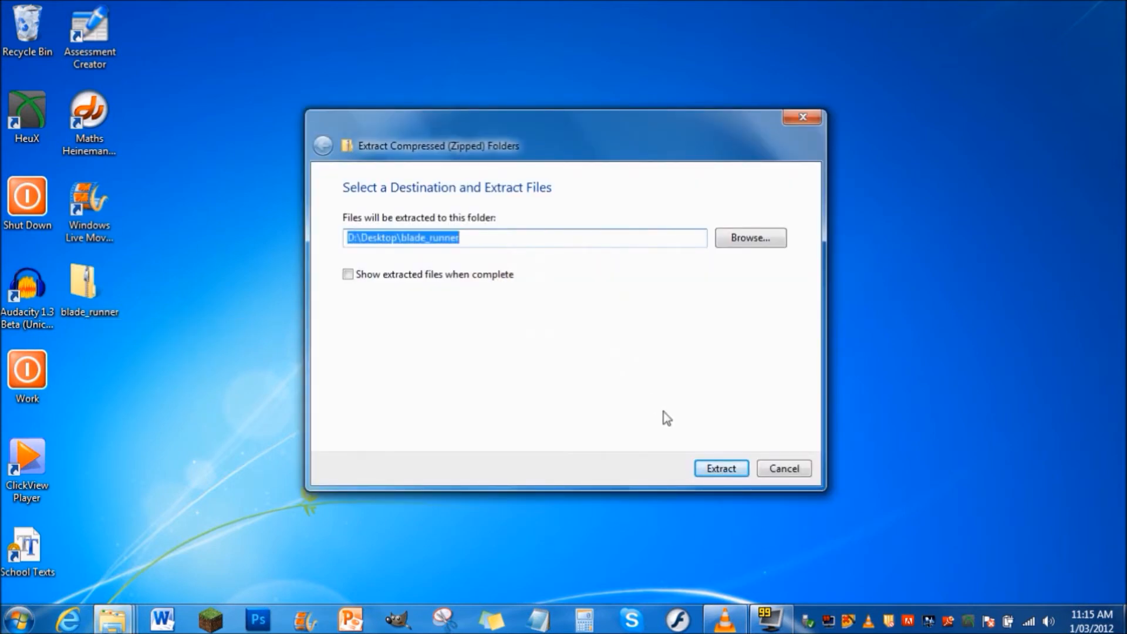
pyautogui.click(719, 468)
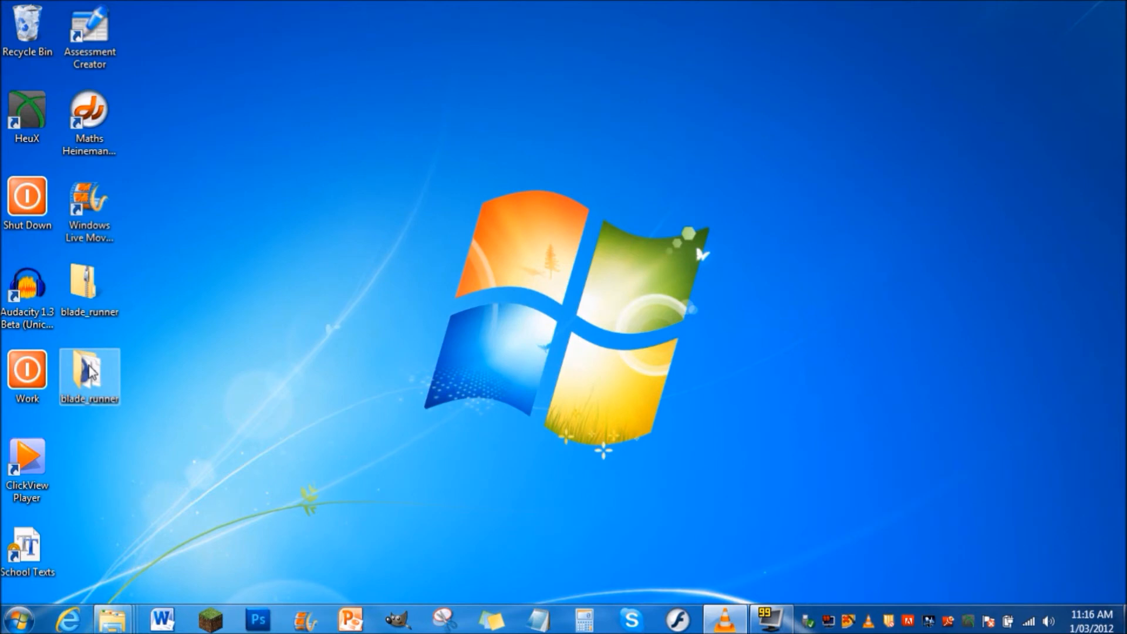
# Step: Copy the BLADRMF_ TrueType font file from the extracted folder, then close the folder
pyautogui.doubleClick(89, 371)
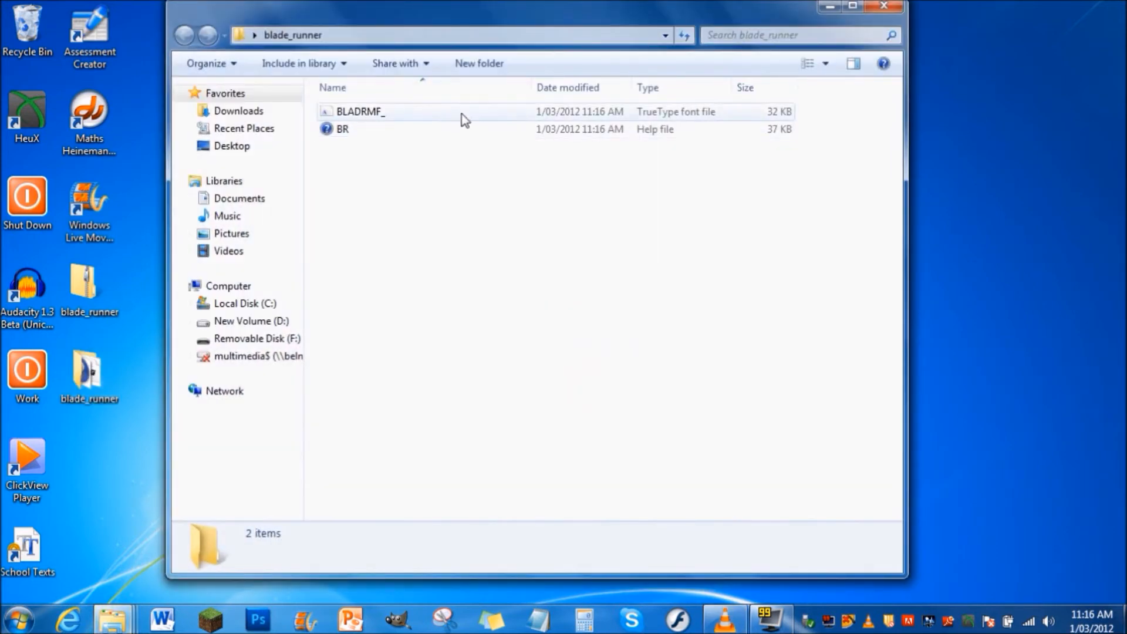
pyautogui.click(359, 112)
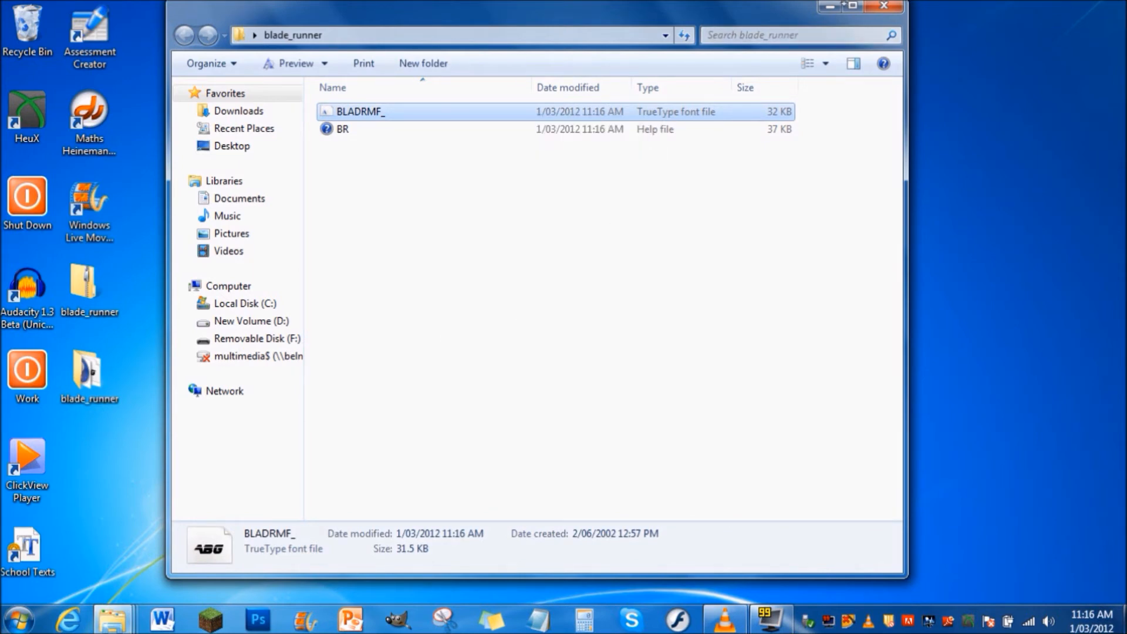
pyautogui.click(884, 6)
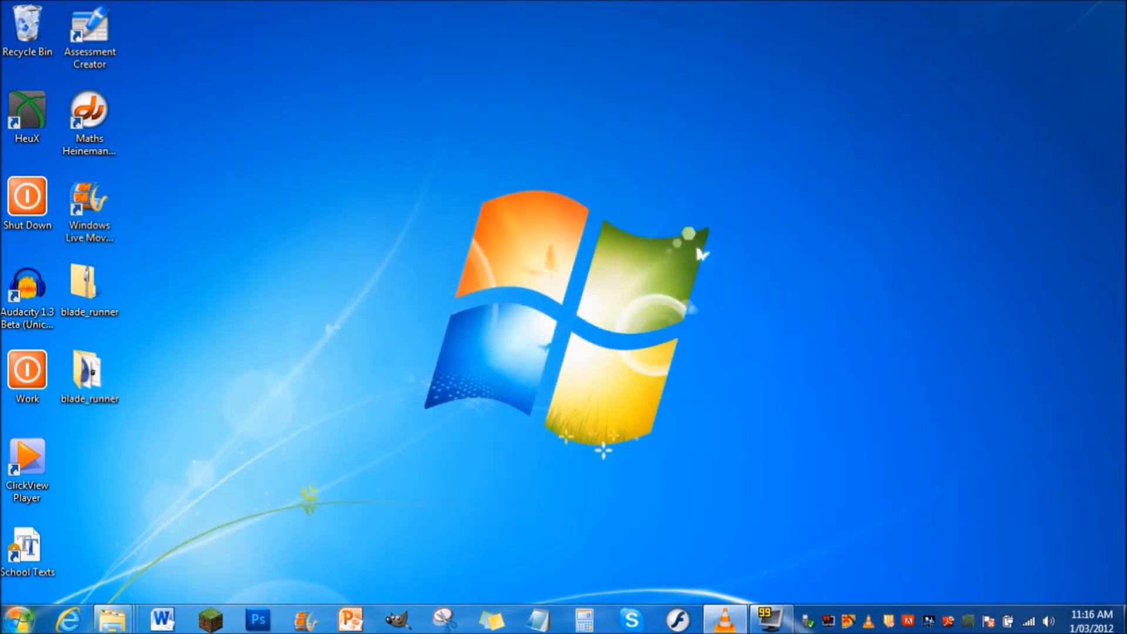
# Step: Paste the Blade Runner font into Control Panel's Fonts folder, declining to replace the existing copy
pyautogui.click(20, 619)
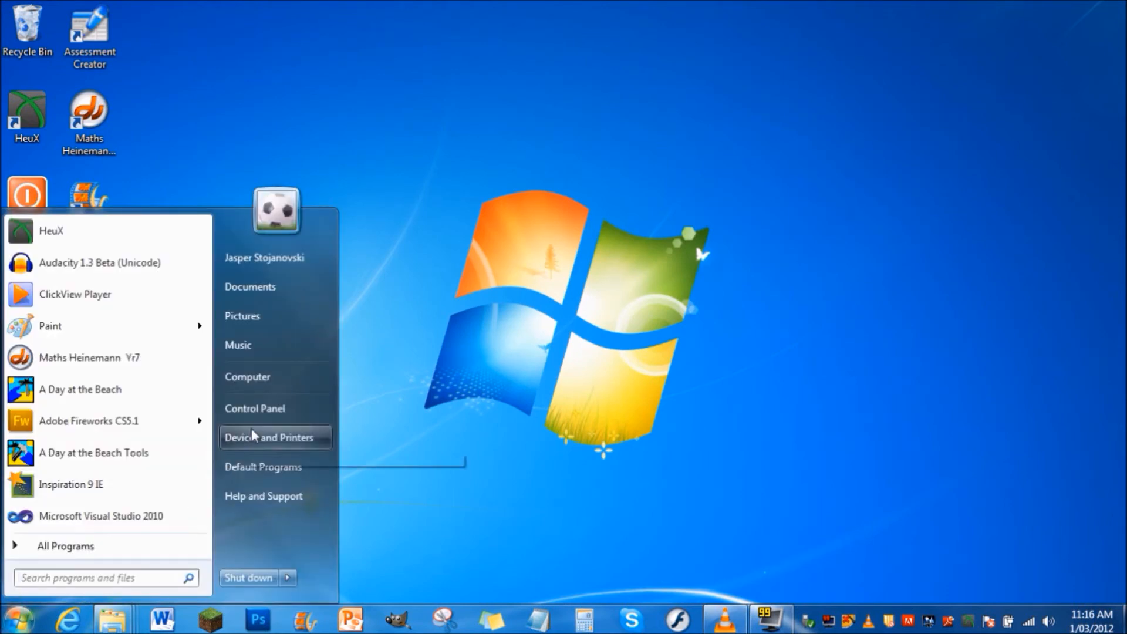
pyautogui.click(254, 407)
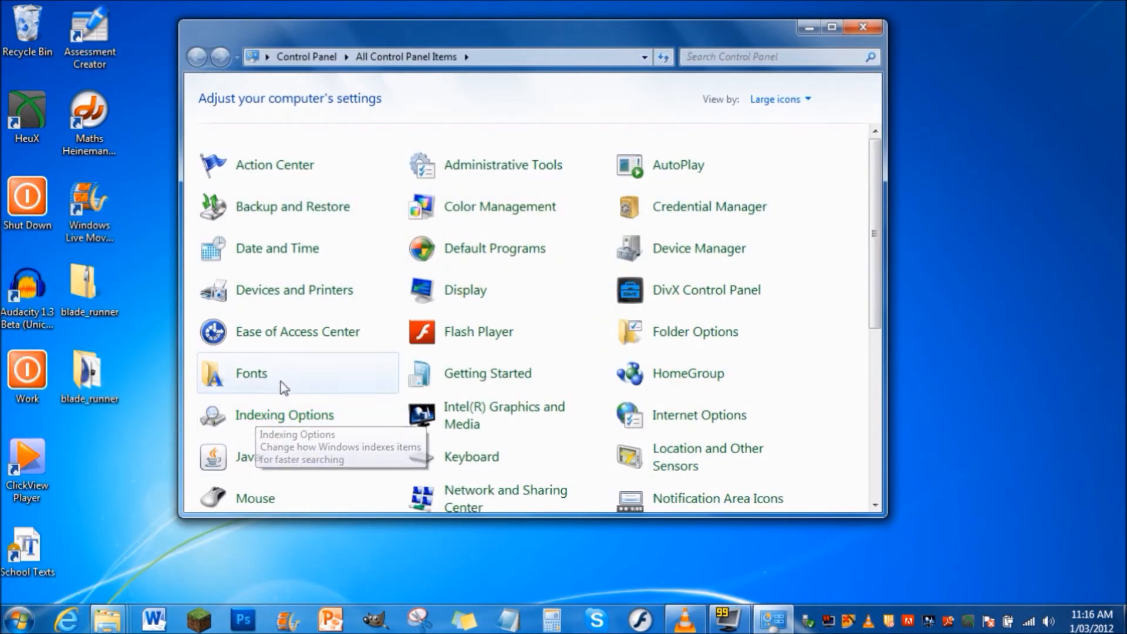
pyautogui.moveTo(281, 374)
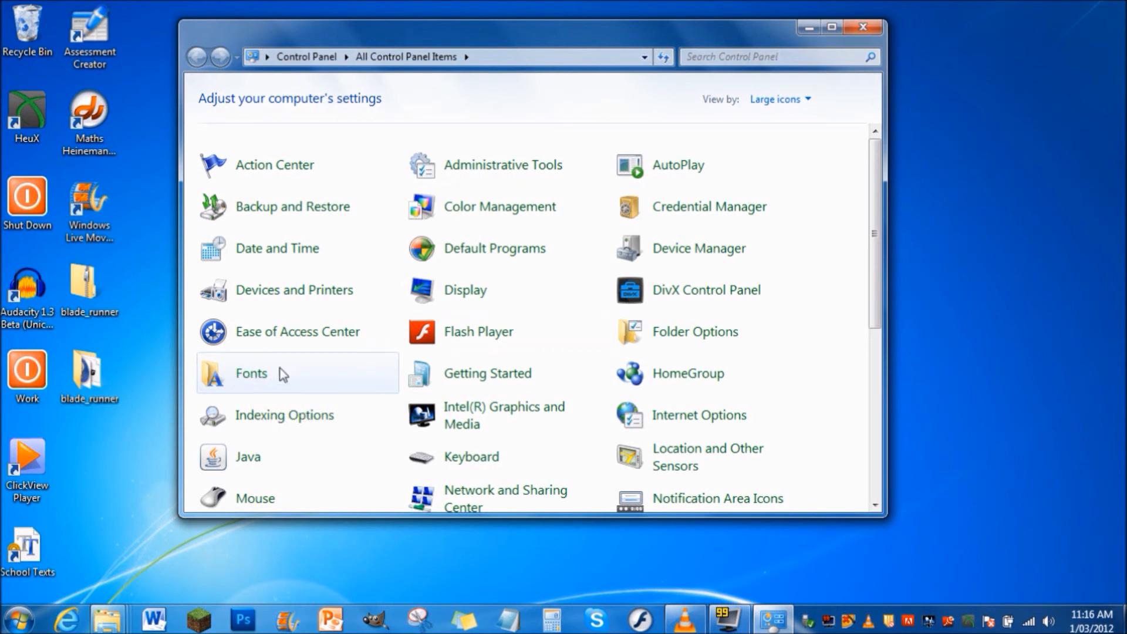
pyautogui.doubleClick(251, 372)
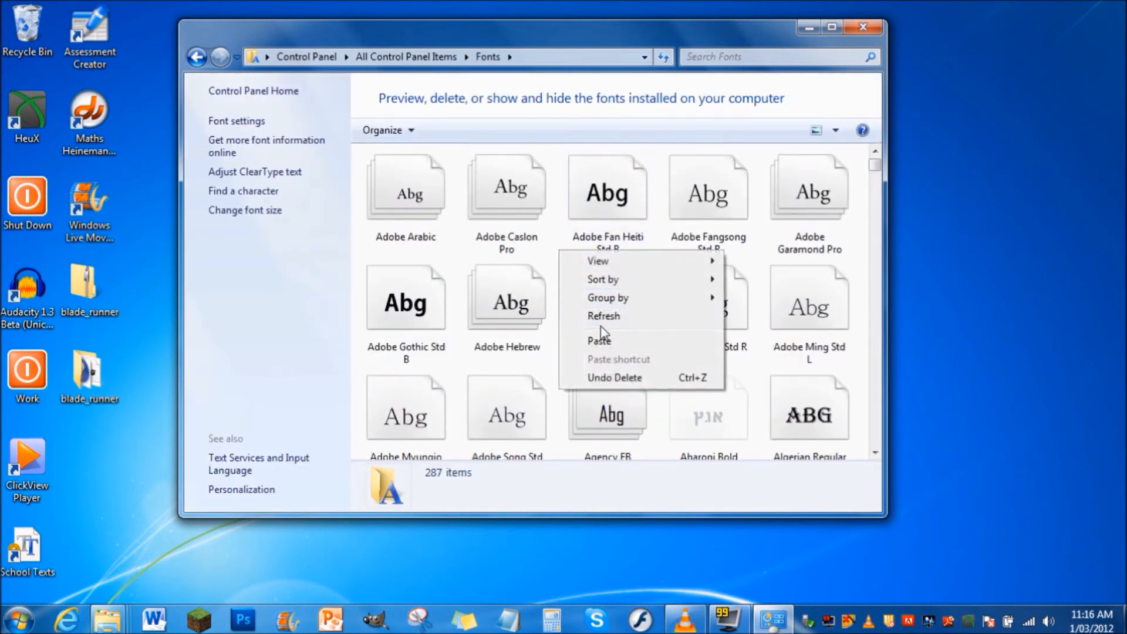
pyautogui.click(599, 339)
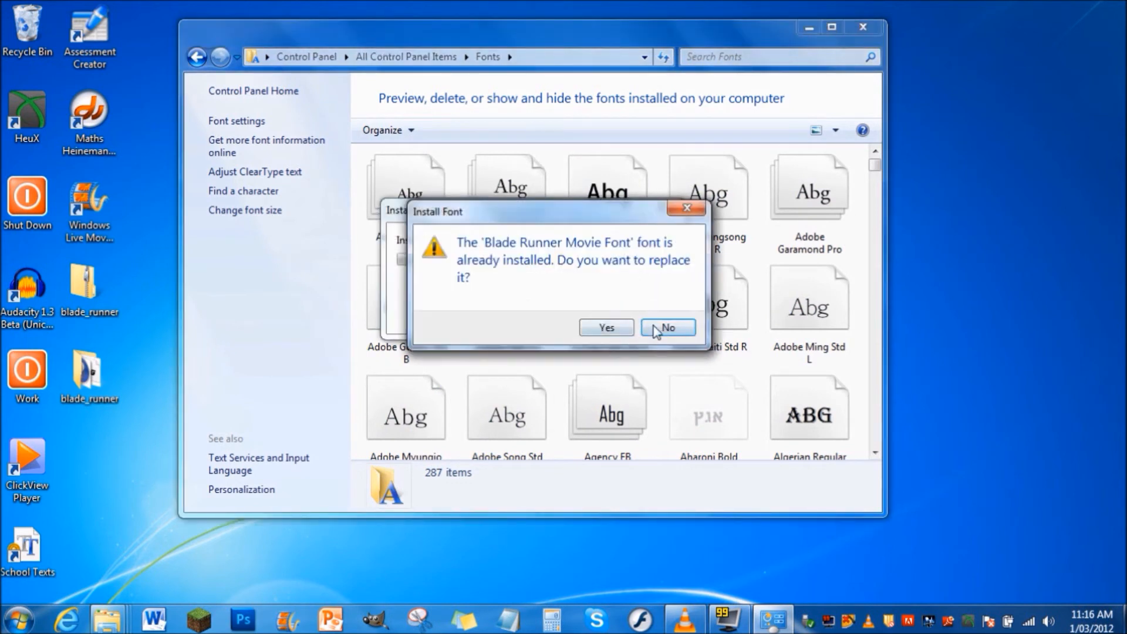
pyautogui.click(604, 327)
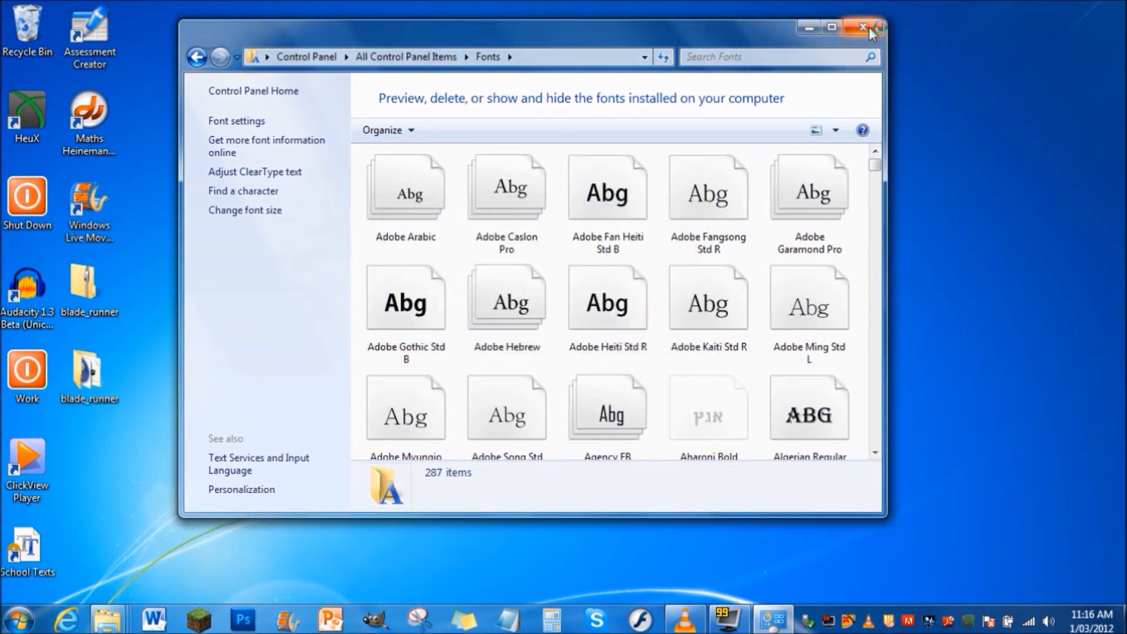
pyautogui.click(863, 27)
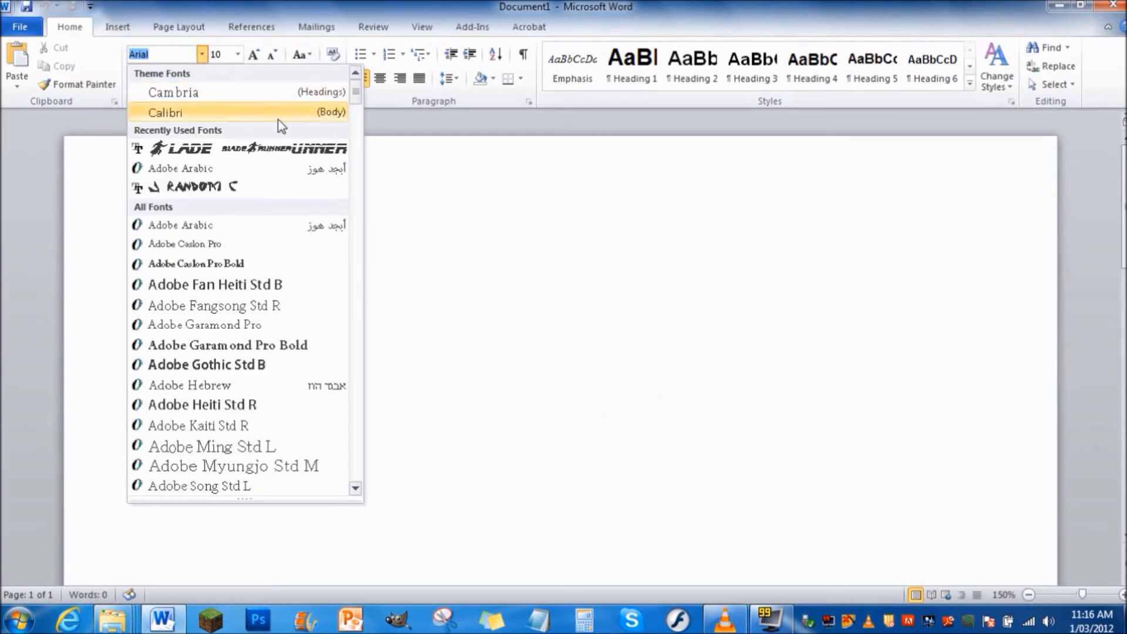
pyautogui.moveTo(354, 113)
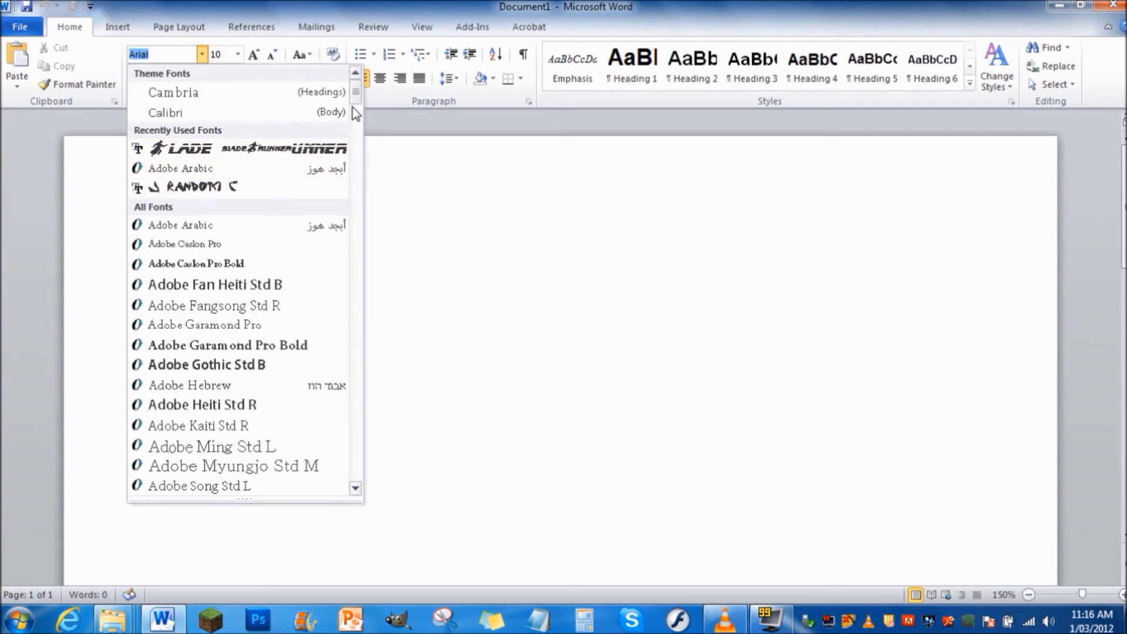
# Step: Type 'STOJAZUJNITE' in Blade Runner Movie Font size 20, backspacing off the last letter
pyautogui.scroll(-3)
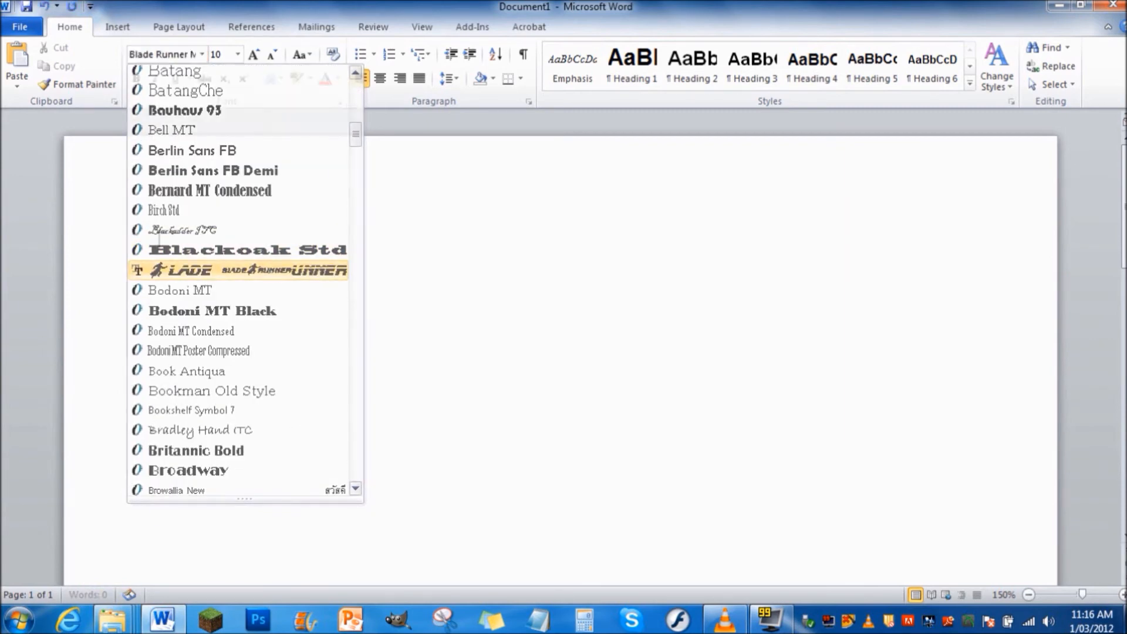
pyautogui.click(237, 270)
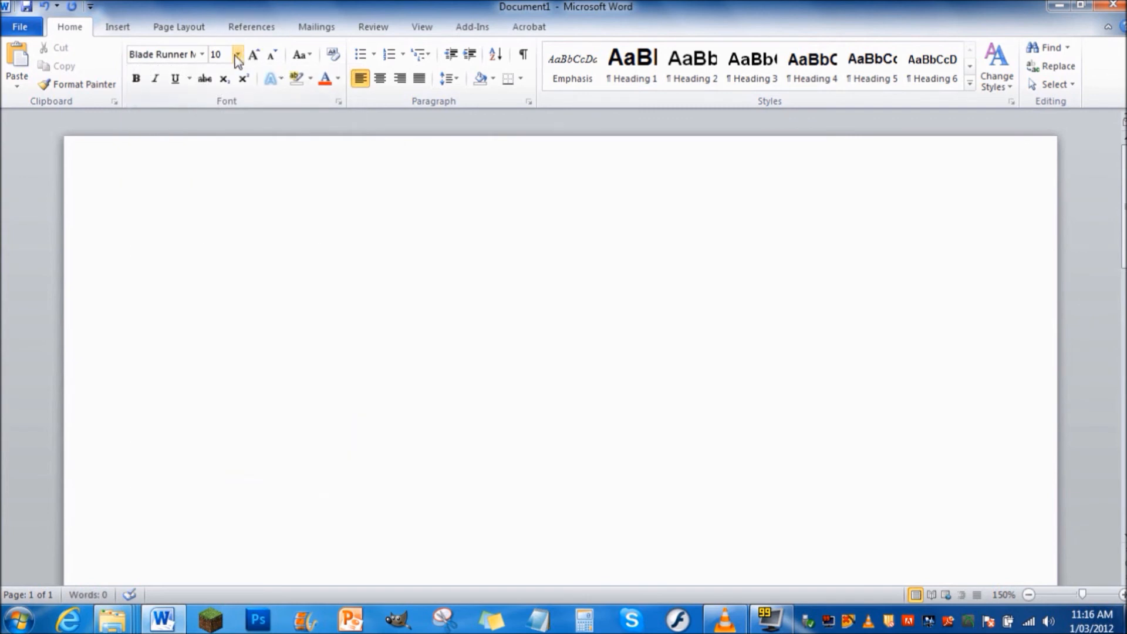
pyautogui.click(236, 54)
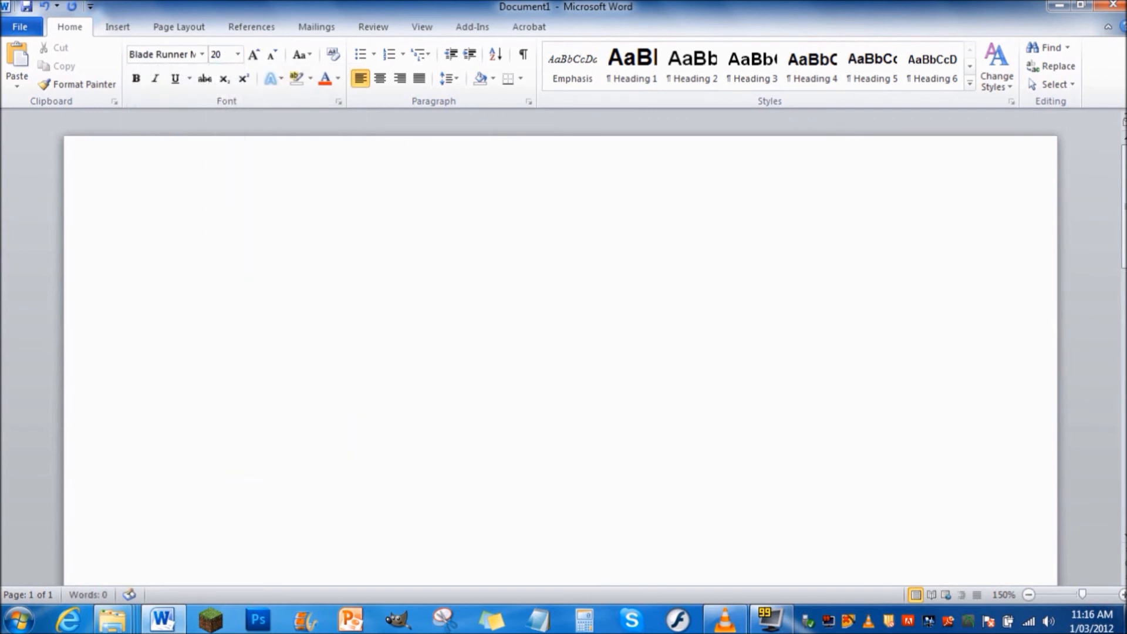
pyautogui.write('STOJ')
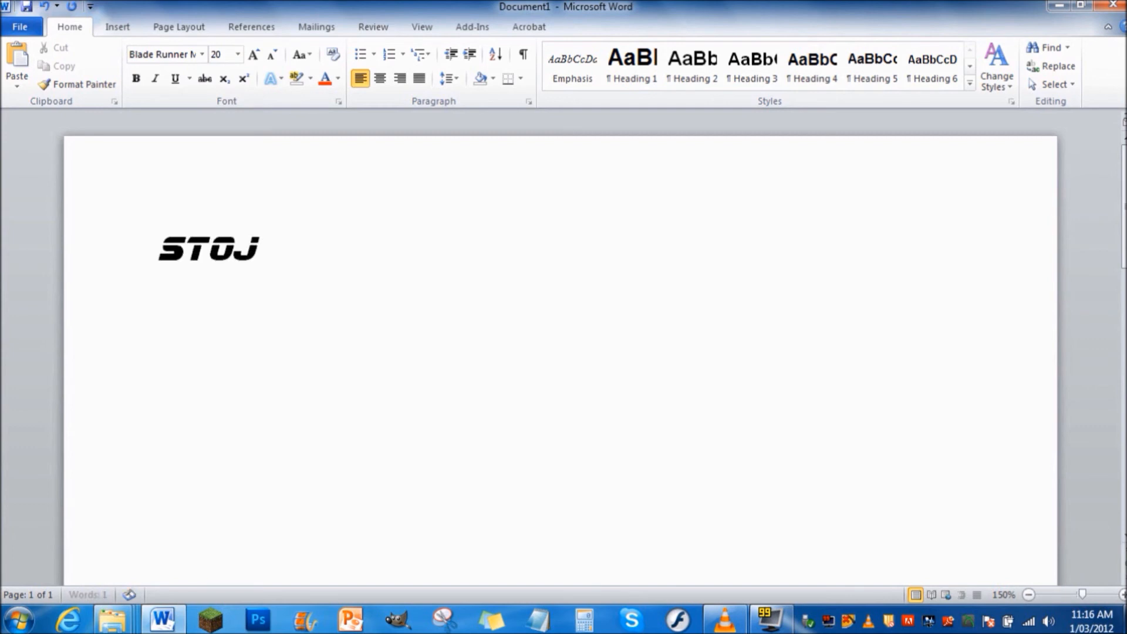
pyautogui.write('AZUJNITE')
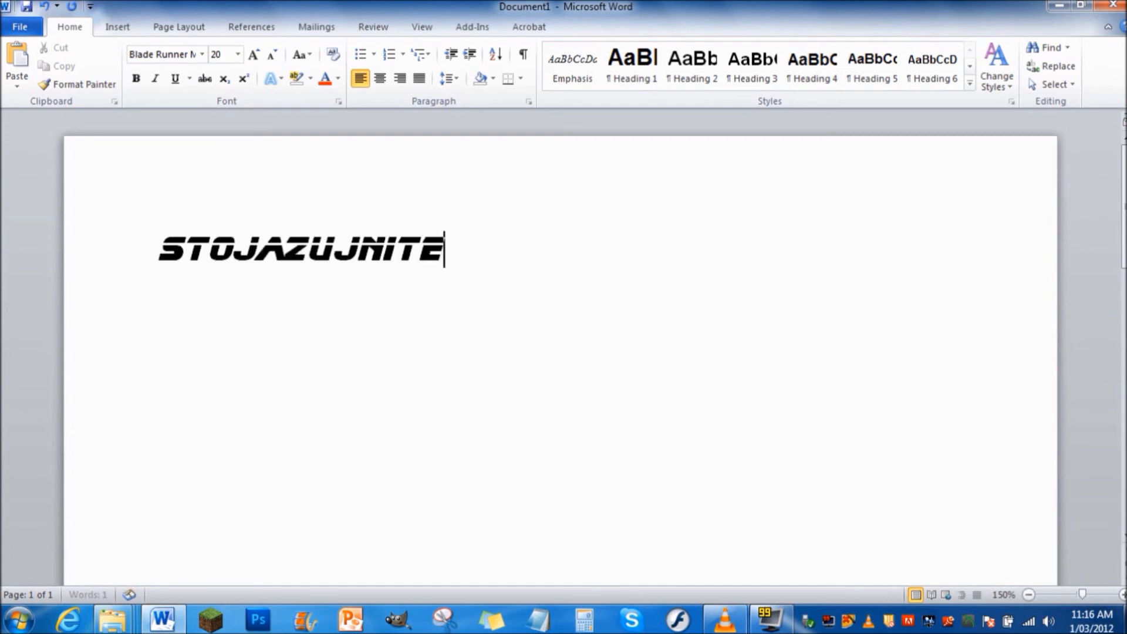
pyautogui.press('Backspace')
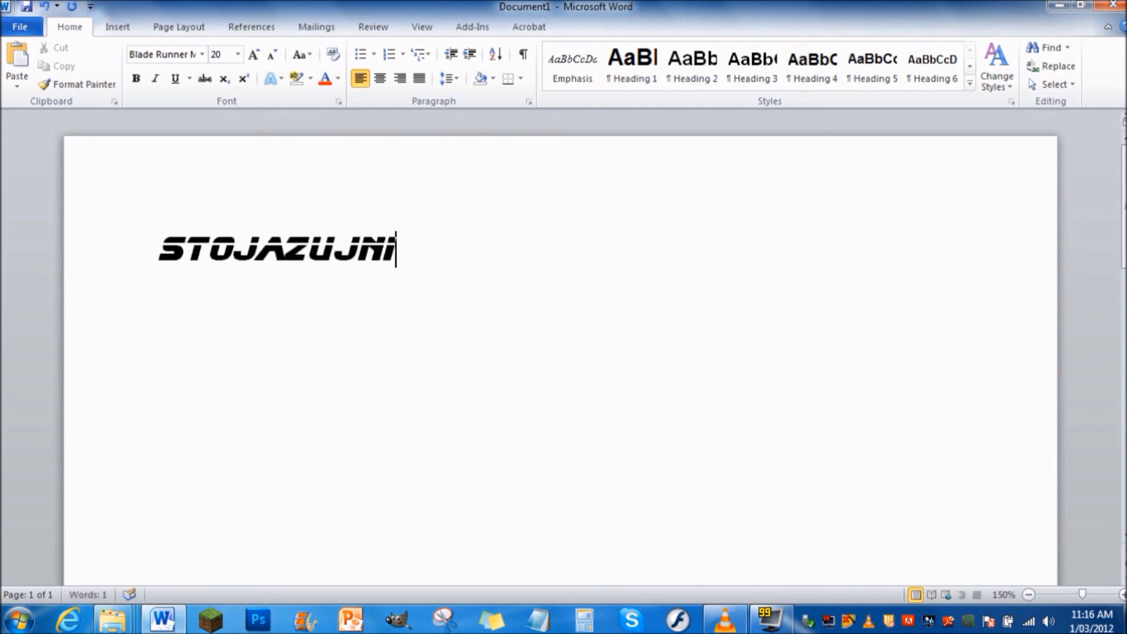